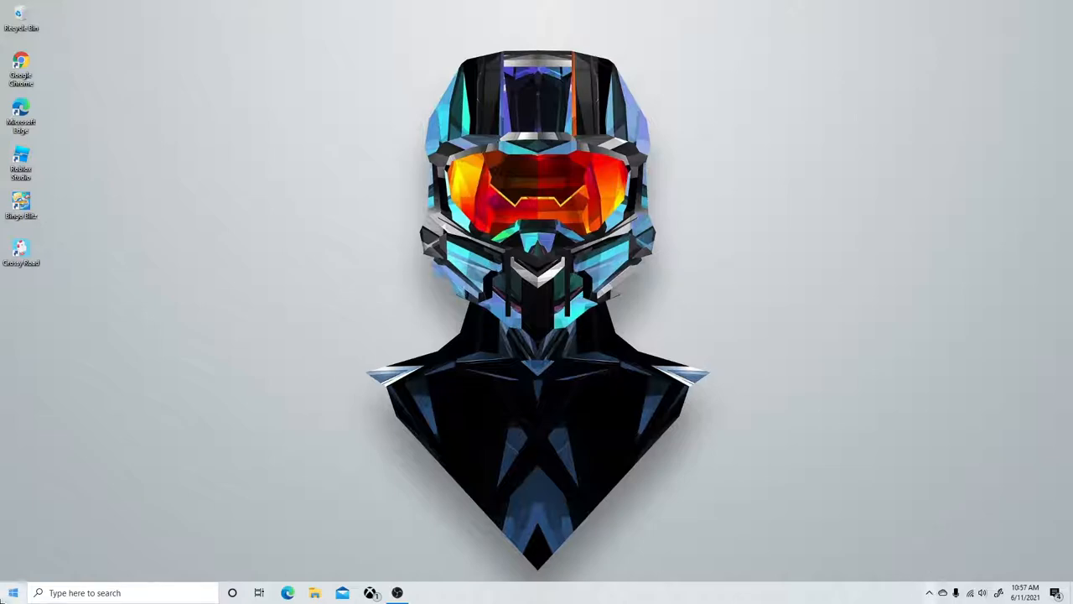
Launch Razer Synapse from the Windows app list
{"action": "left_click", "coordinate": [12, 592]}
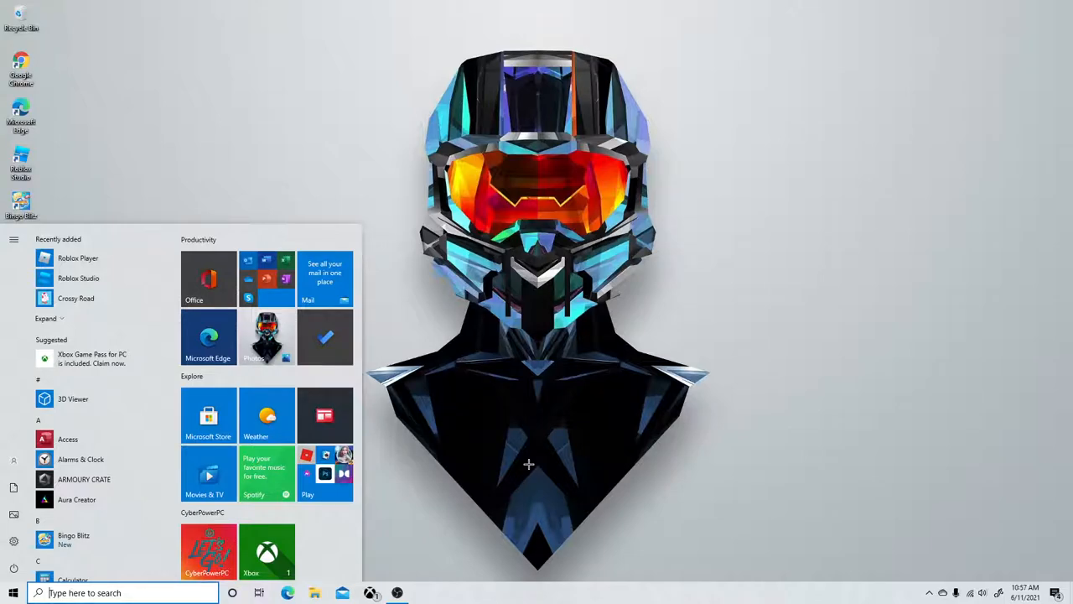
{"action": "mouse_move", "coordinate": [524, 450]}
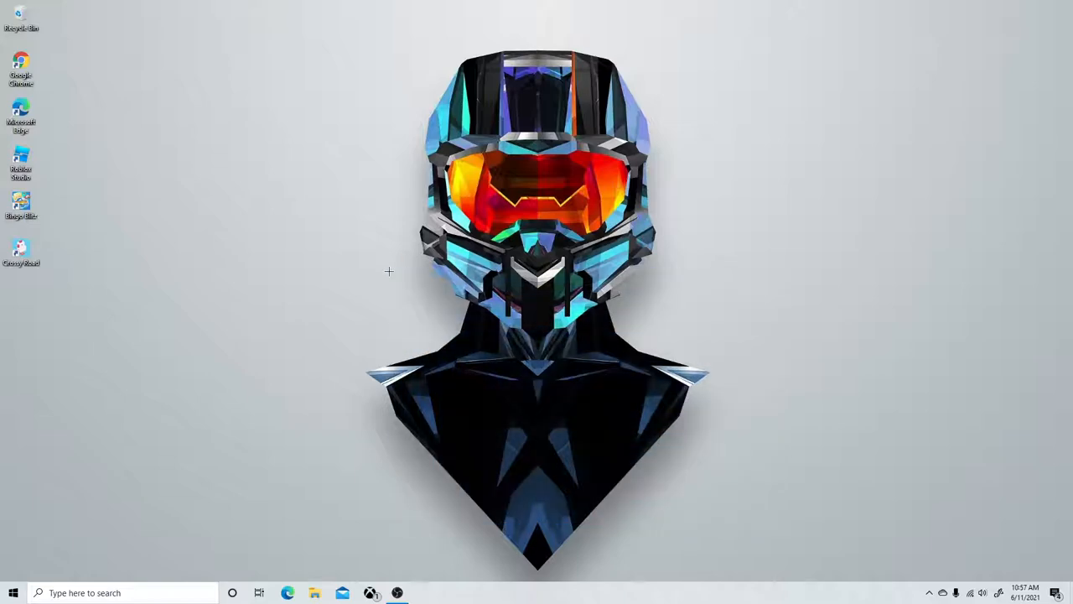
{"action": "mouse_move", "coordinate": [360, 360]}
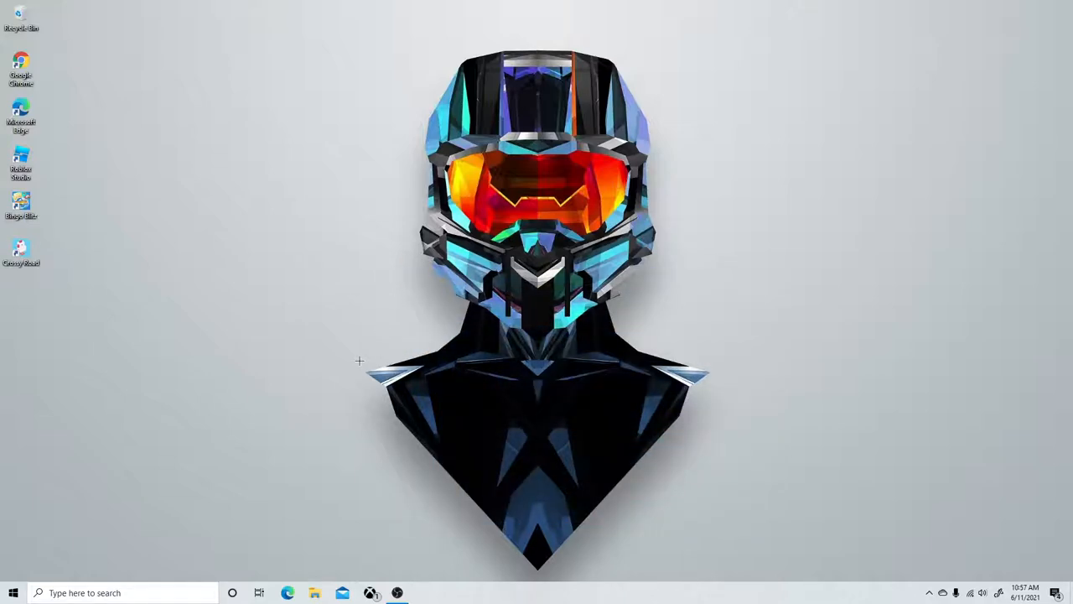
{"action": "left_click", "coordinate": [13, 592]}
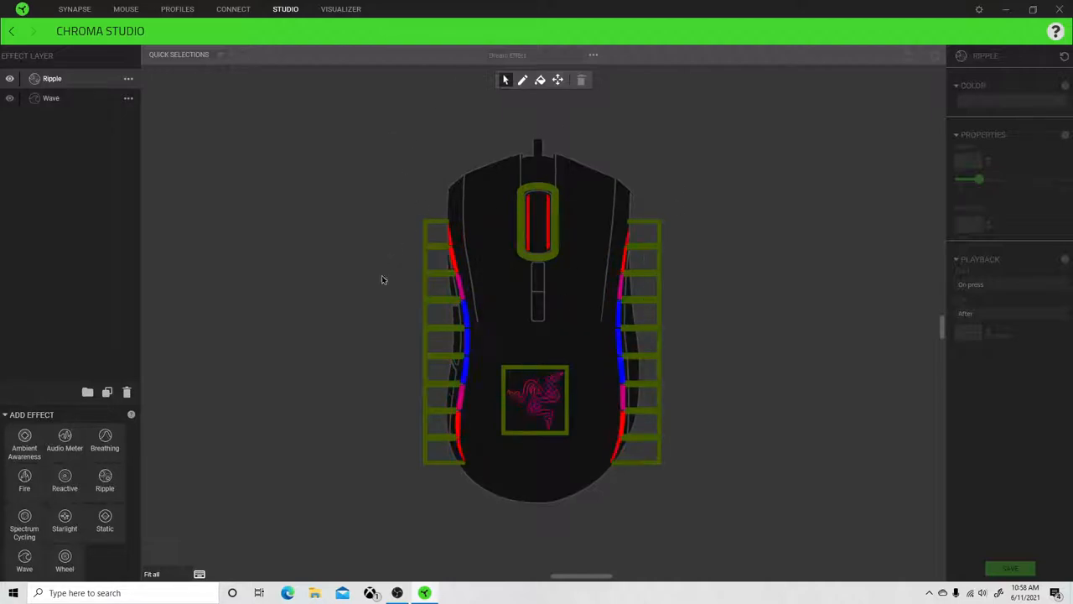
Start a new Chroma effect from the effect dropdown
{"action": "left_click", "coordinate": [592, 55]}
{"action": "type", "text": "Drea"}
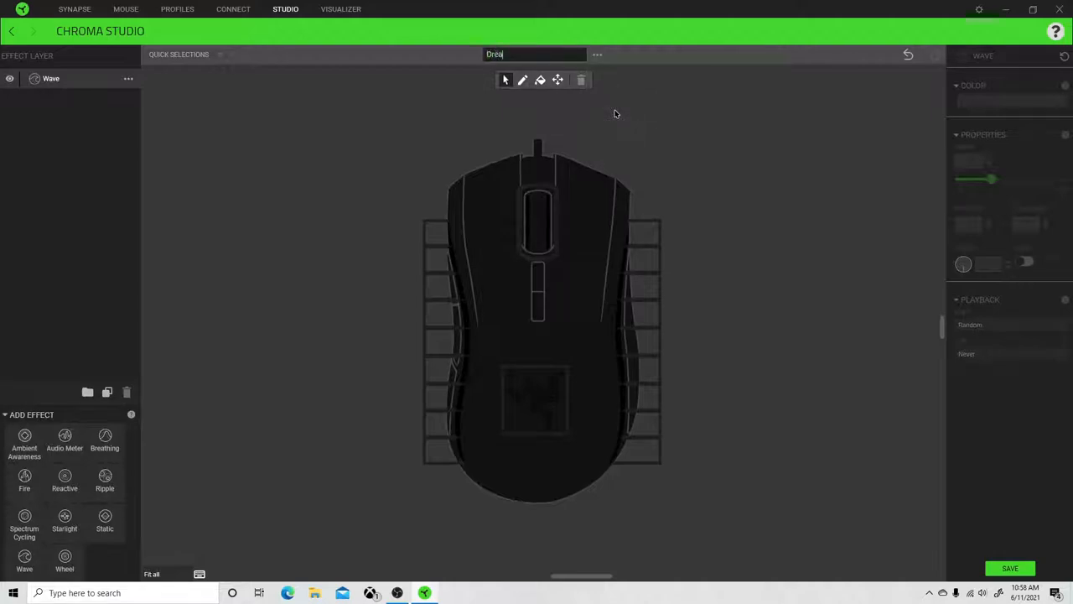
Confirm 'Dream TT' as the new effect's name
{"action": "left_click", "coordinate": [24, 520]}
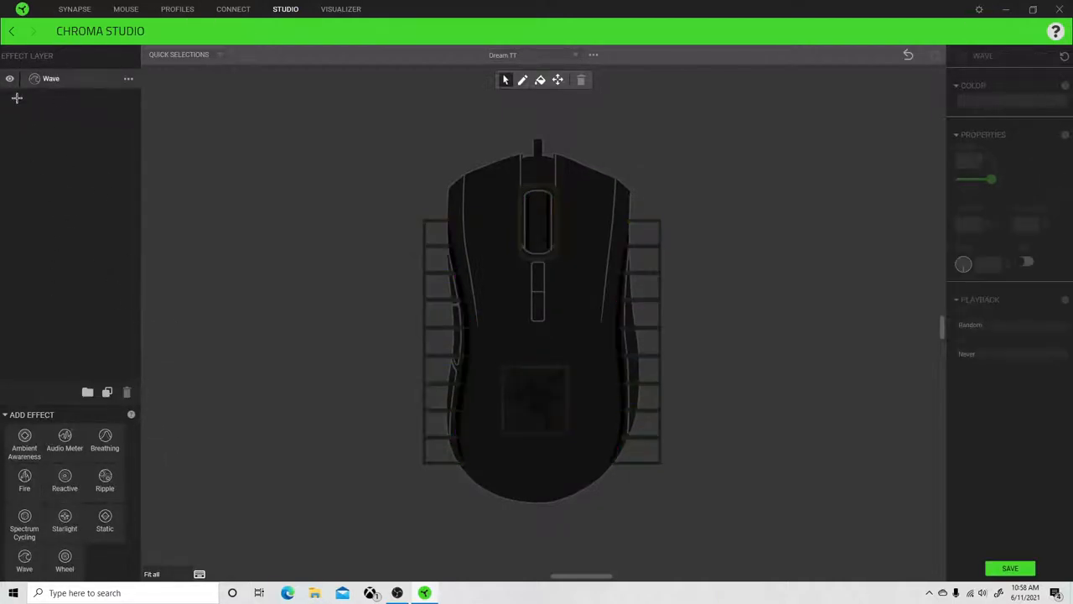
{"action": "mouse_move", "coordinate": [105, 436]}
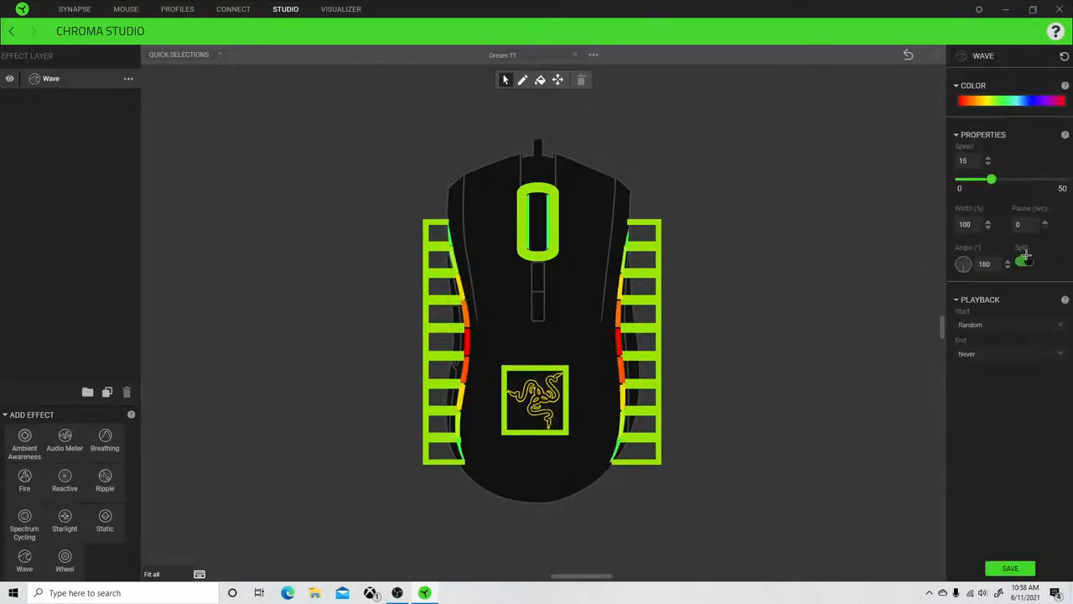
Push the Wave speed to its maximum of 49 and add a Ripple layer
{"action": "left_click_drag", "start_coordinate": [992, 179], "coordinate": [1062, 178]}
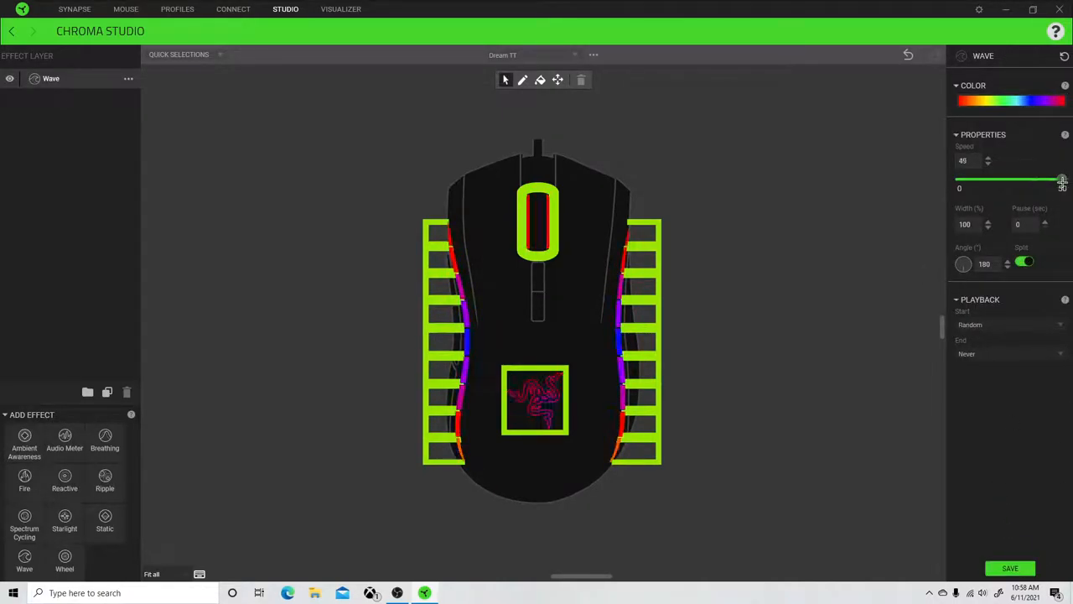
{"action": "left_click_drag", "start_coordinate": [1058, 178], "coordinate": [1064, 177]}
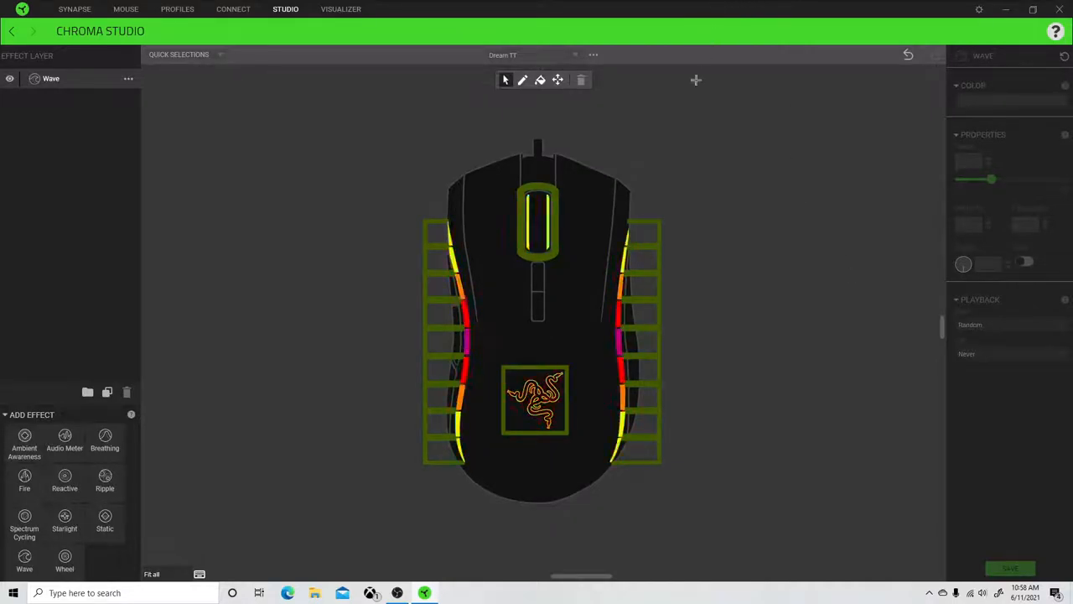
{"action": "left_click", "coordinate": [105, 480]}
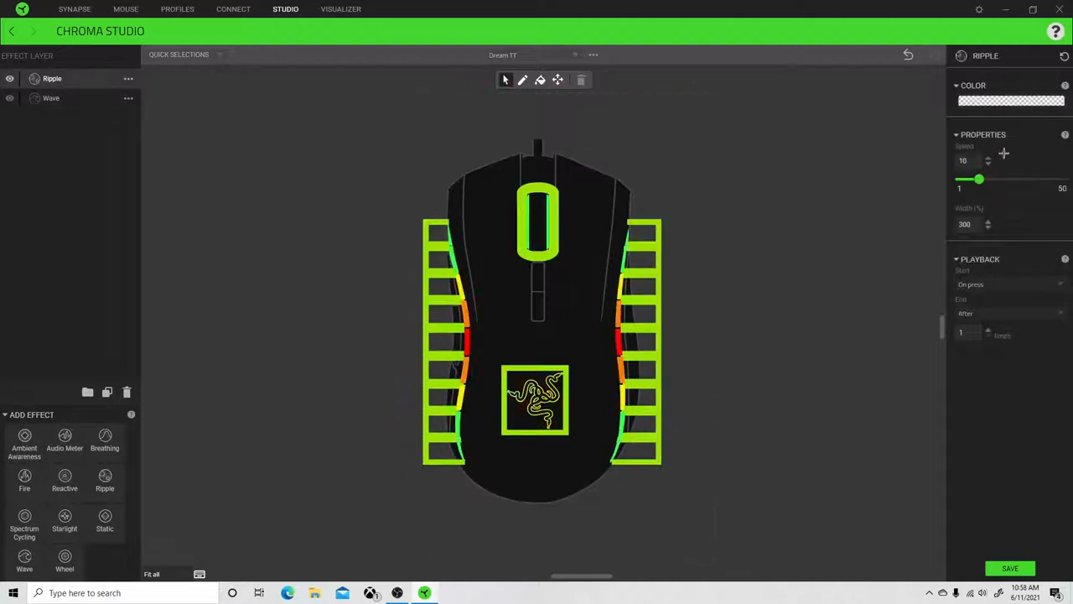
Set the Ripple layer's colour to solid white
{"action": "left_click", "coordinate": [1011, 101]}
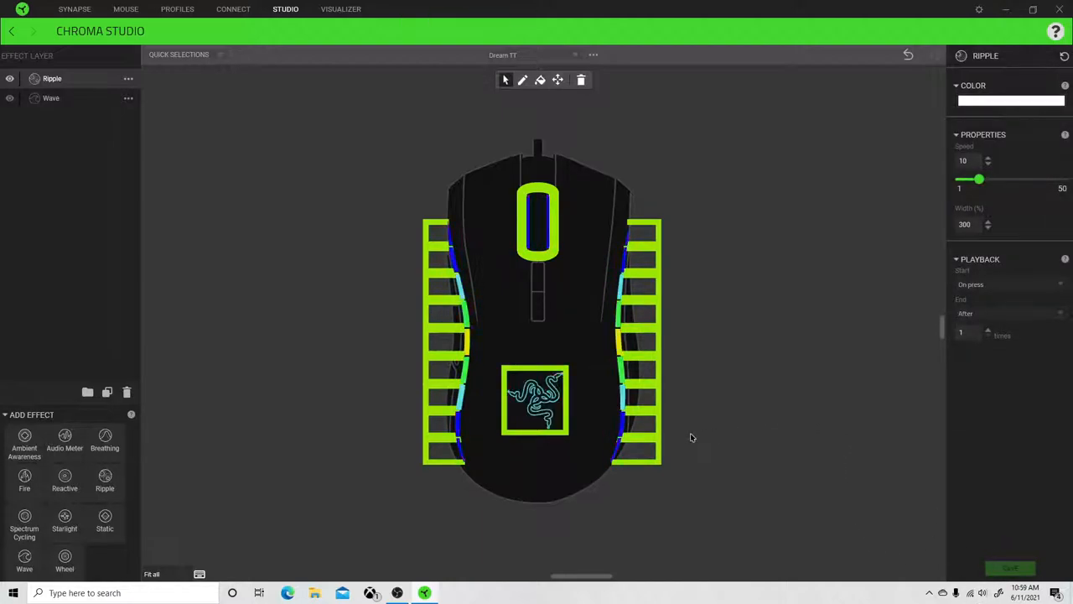
{"action": "mouse_move", "coordinate": [741, 403]}
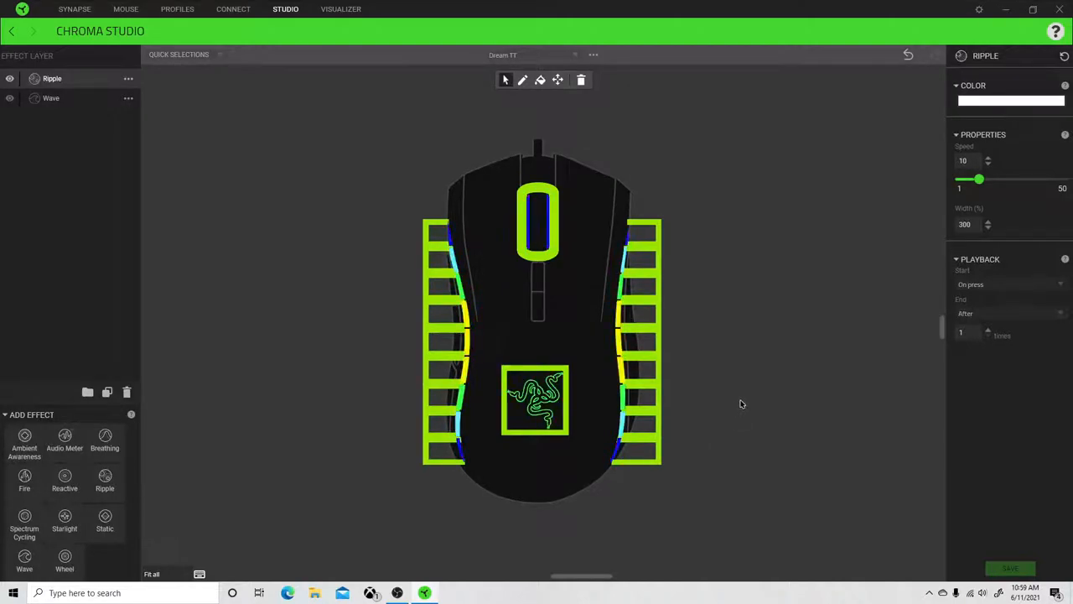